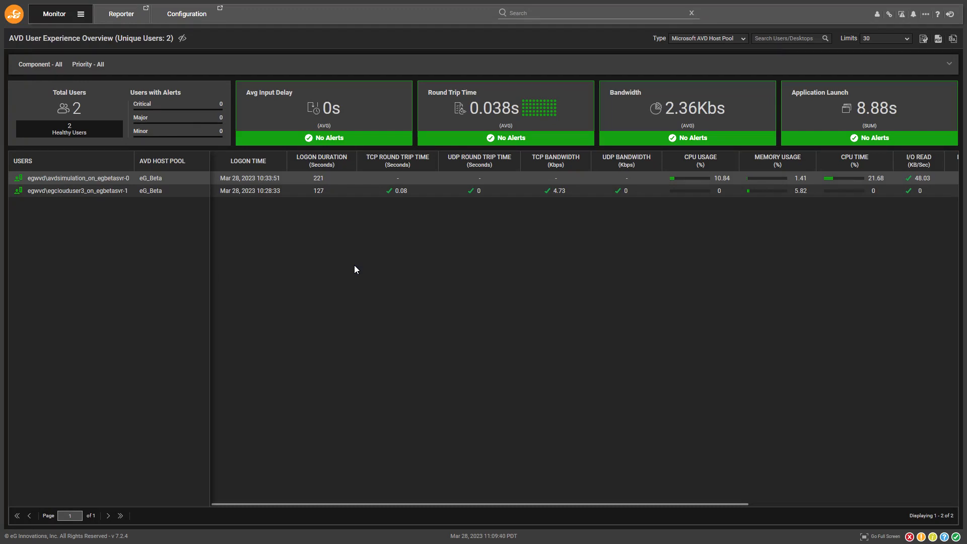
mouse_move(346, 254)
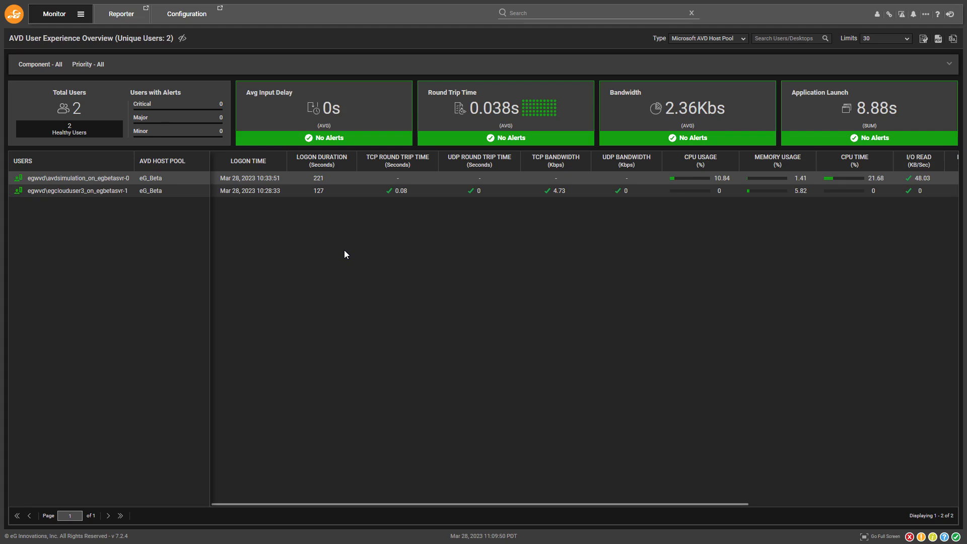
mouse_move(341, 253)
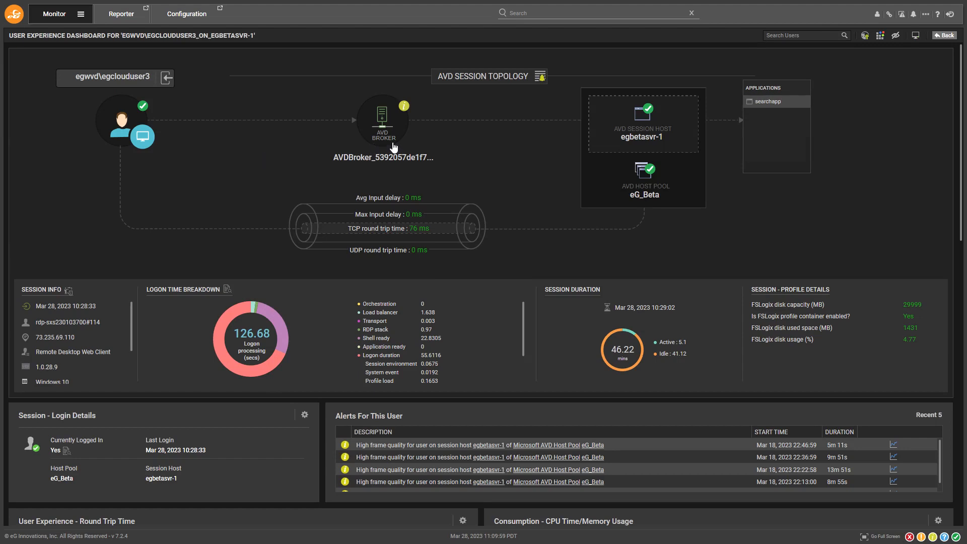
mouse_move(629, 145)
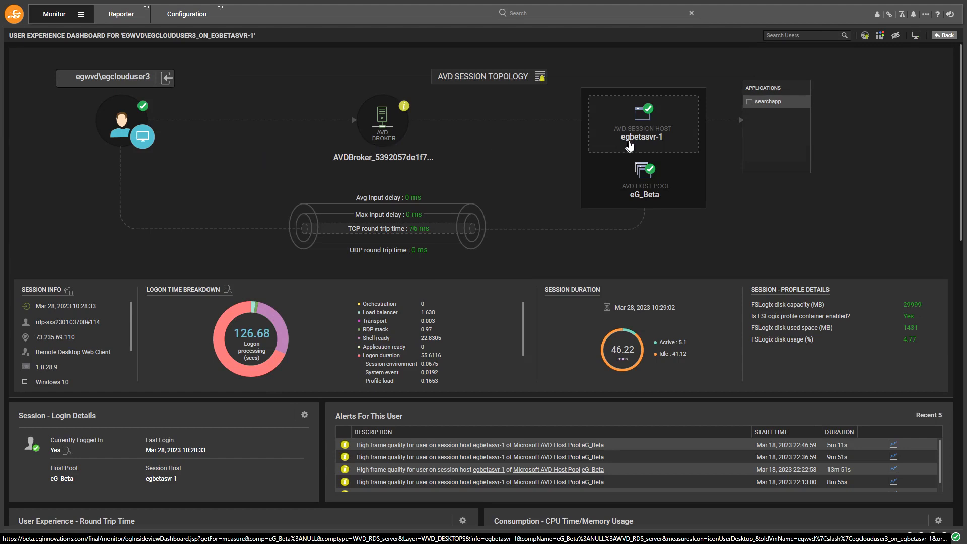
mouse_move(642, 194)
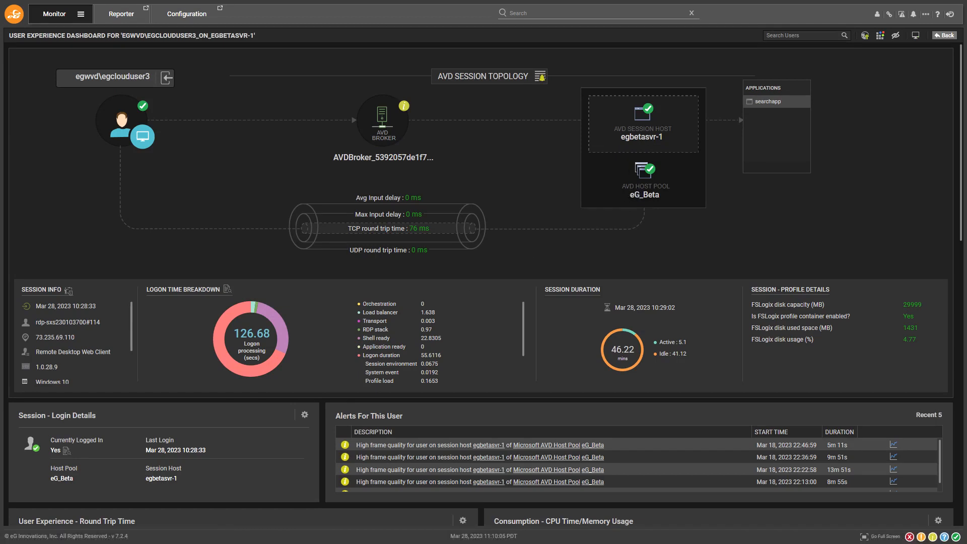
mouse_move(243, 361)
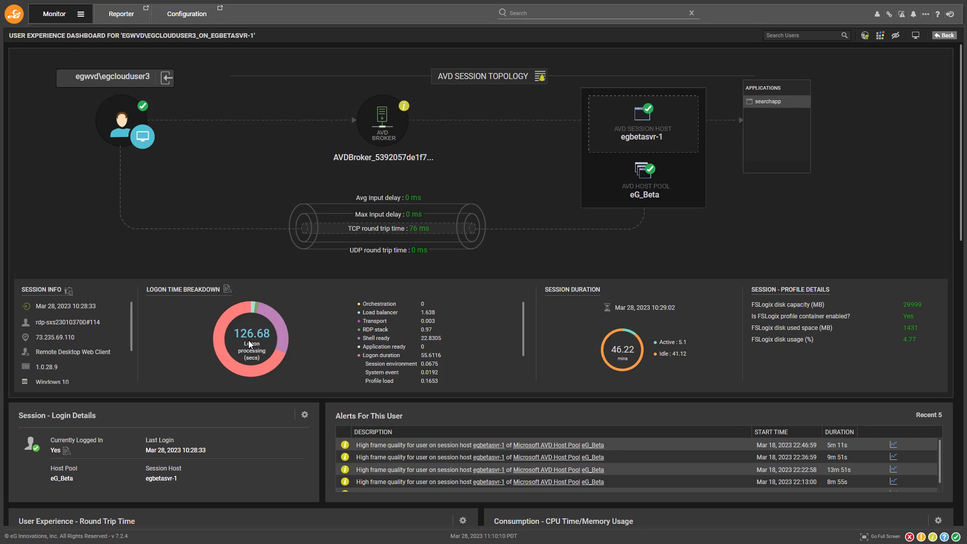
mouse_move(241, 305)
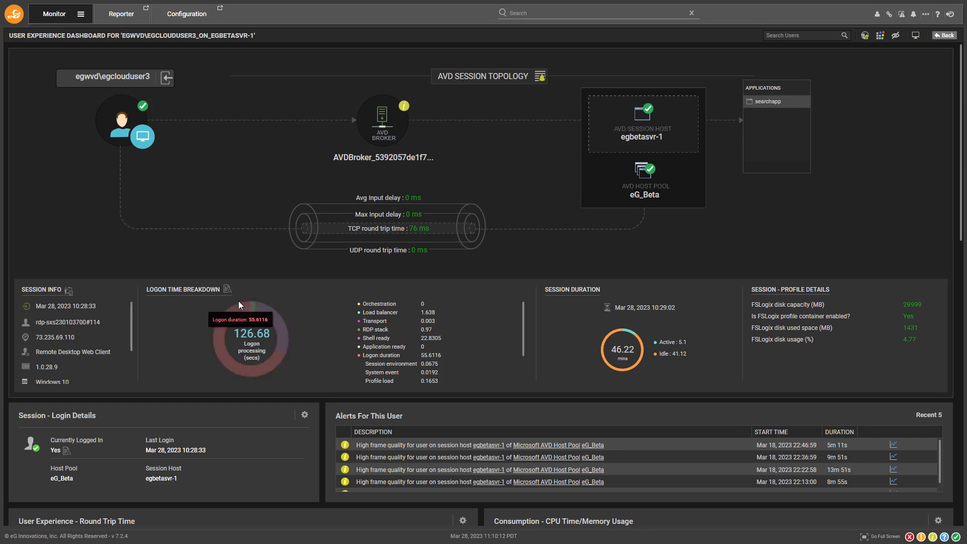
click(227, 289)
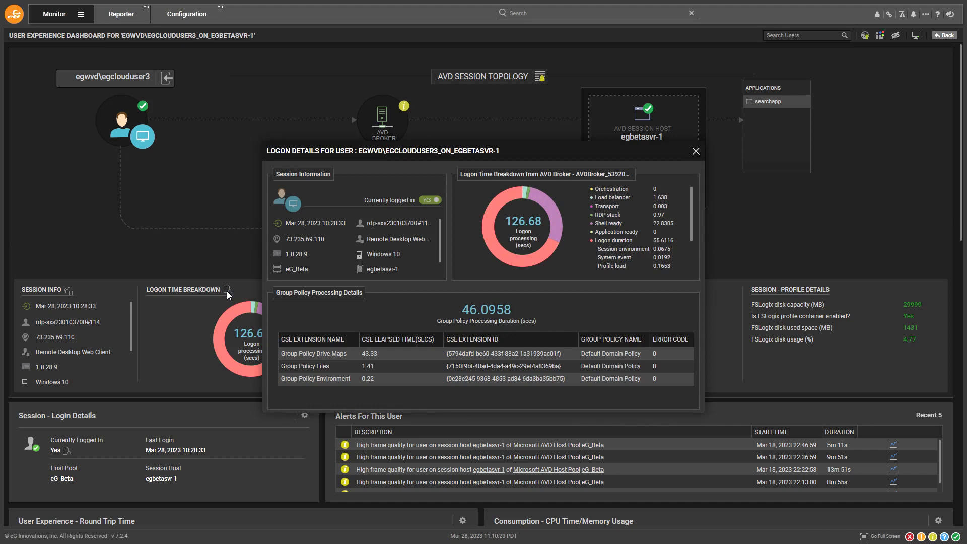
mouse_move(529, 209)
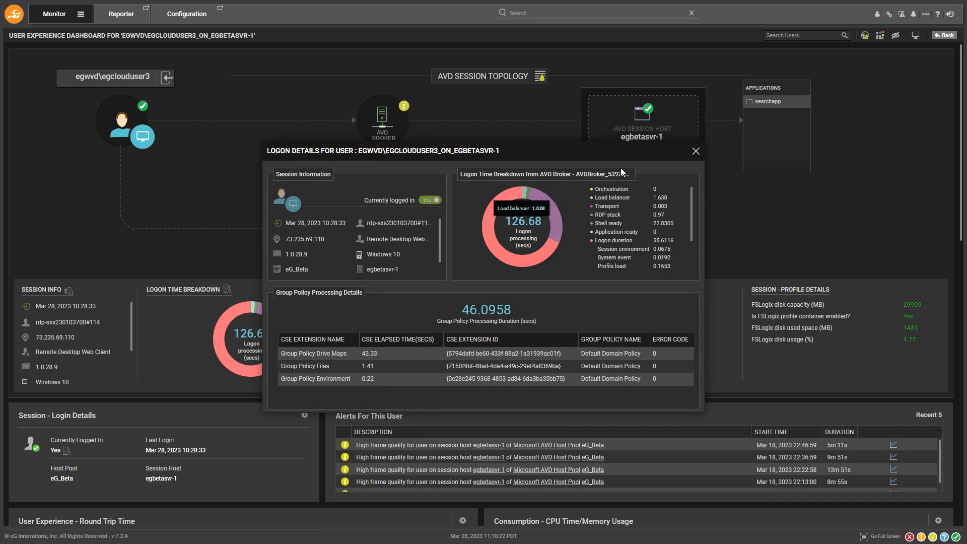
click(695, 151)
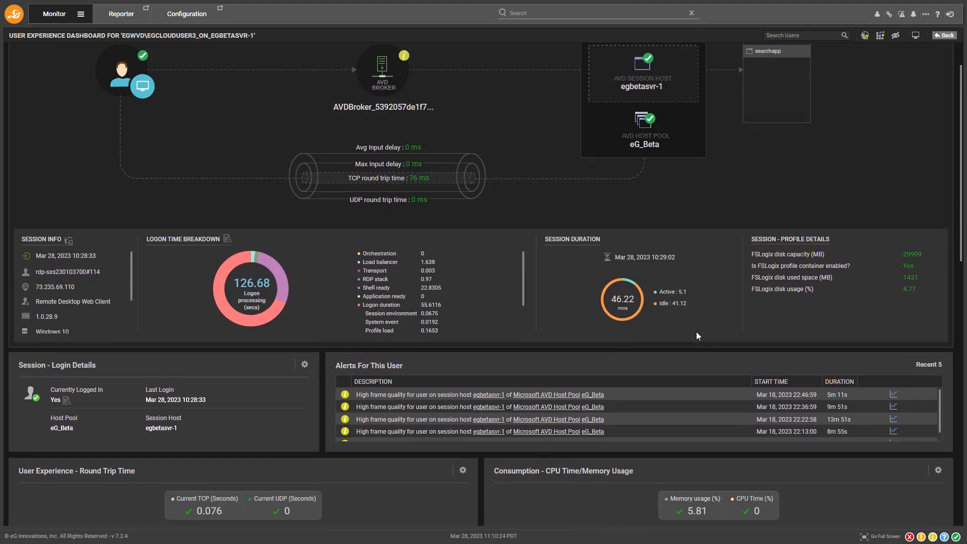
scroll(down, 3)
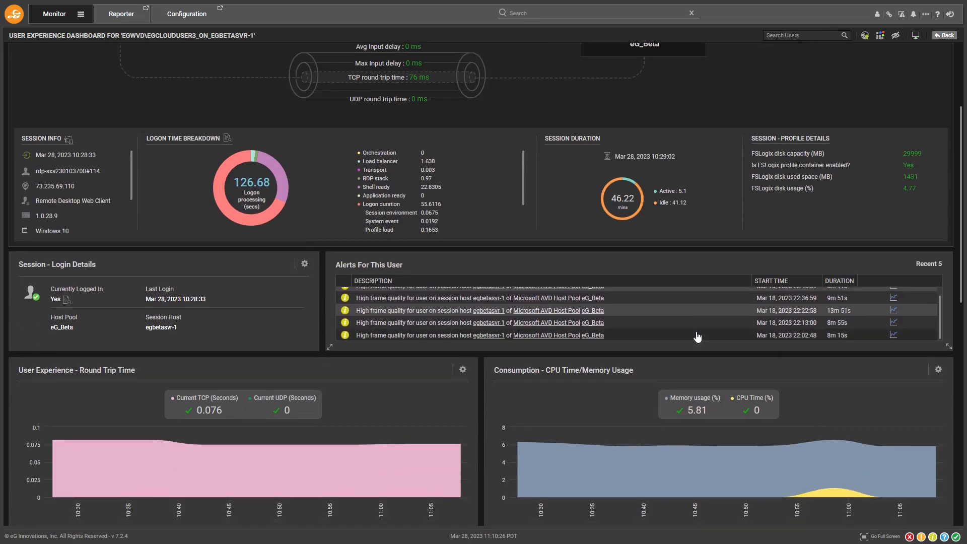
scroll(down, 3)
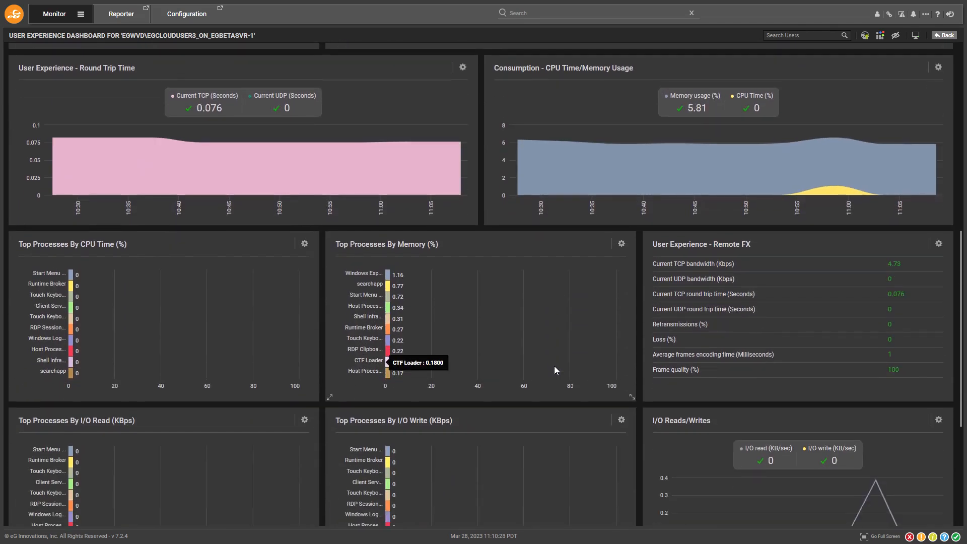
mouse_move(123, 264)
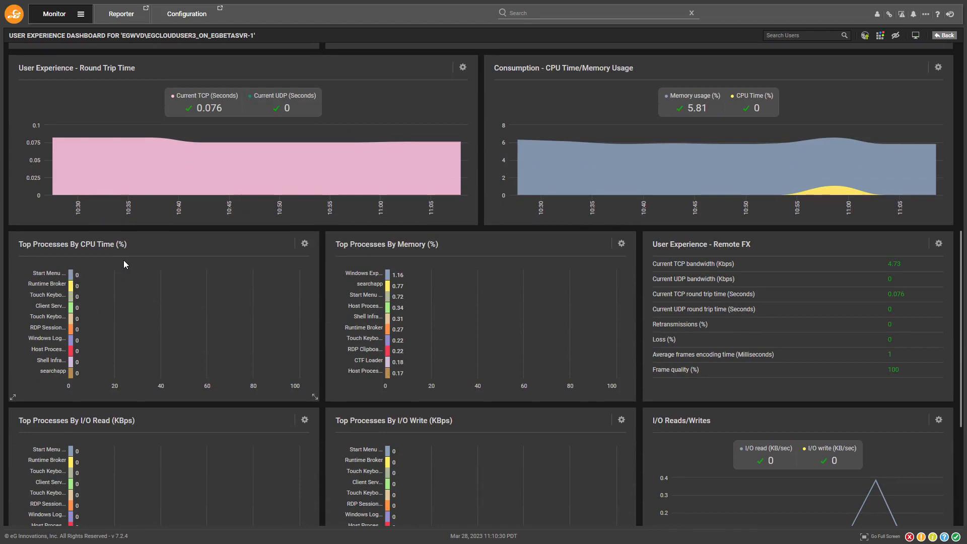
scroll(up, 3)
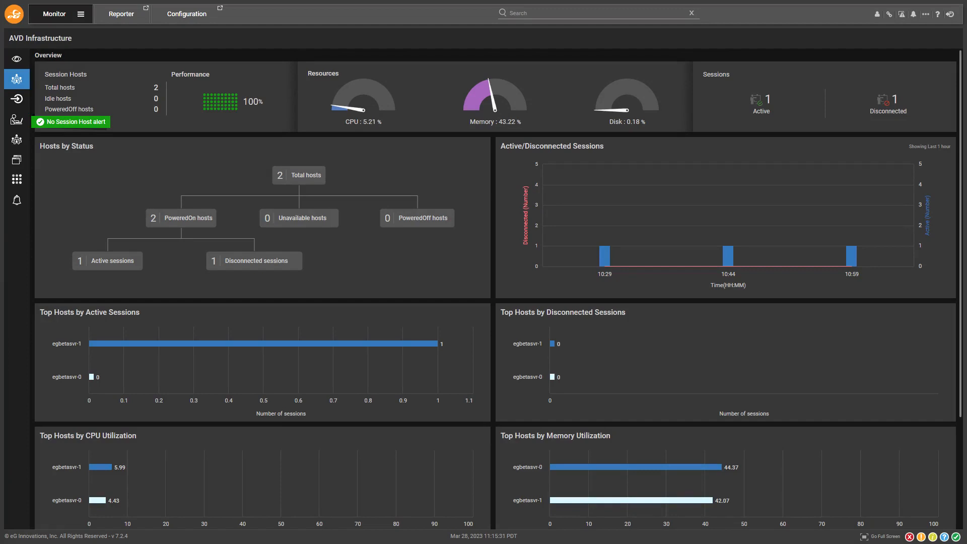
mouse_move(311, 184)
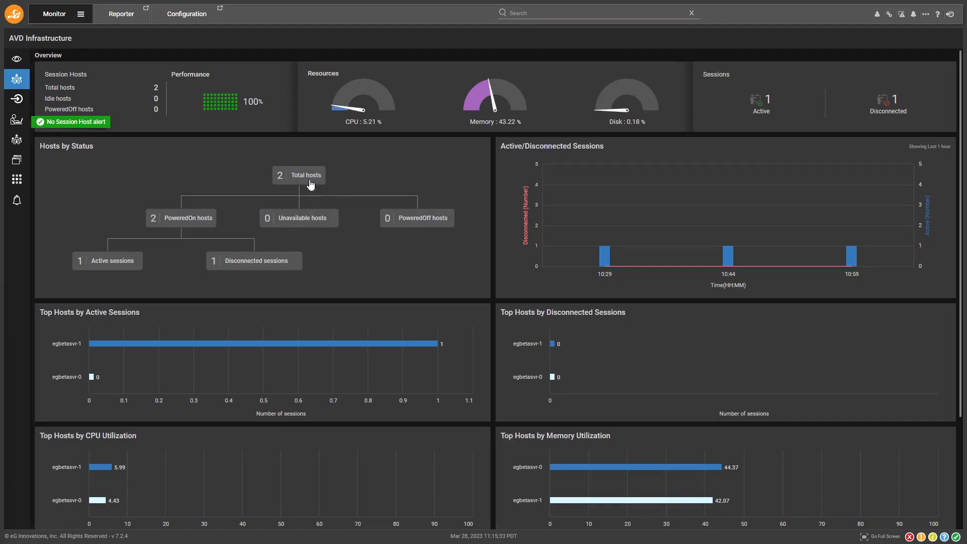
mouse_move(96, 264)
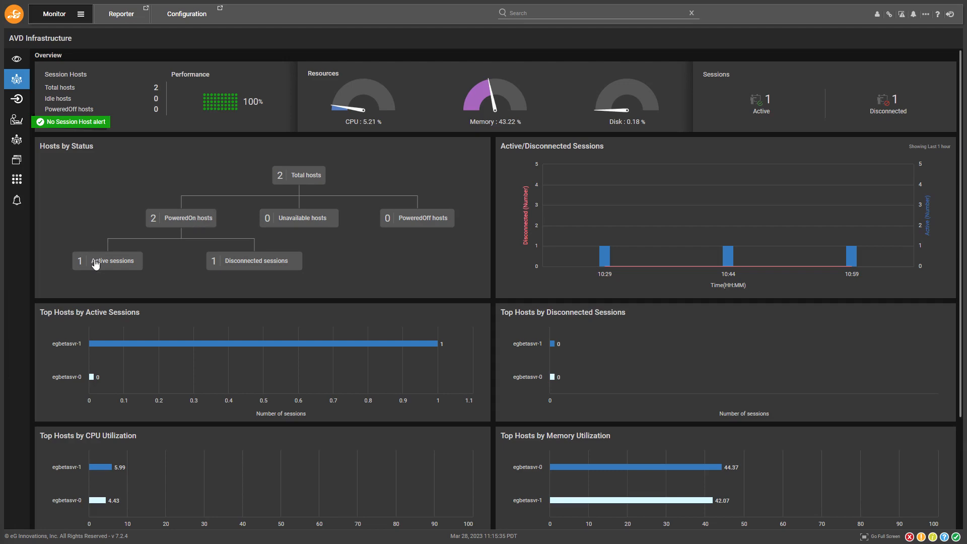
mouse_move(229, 265)
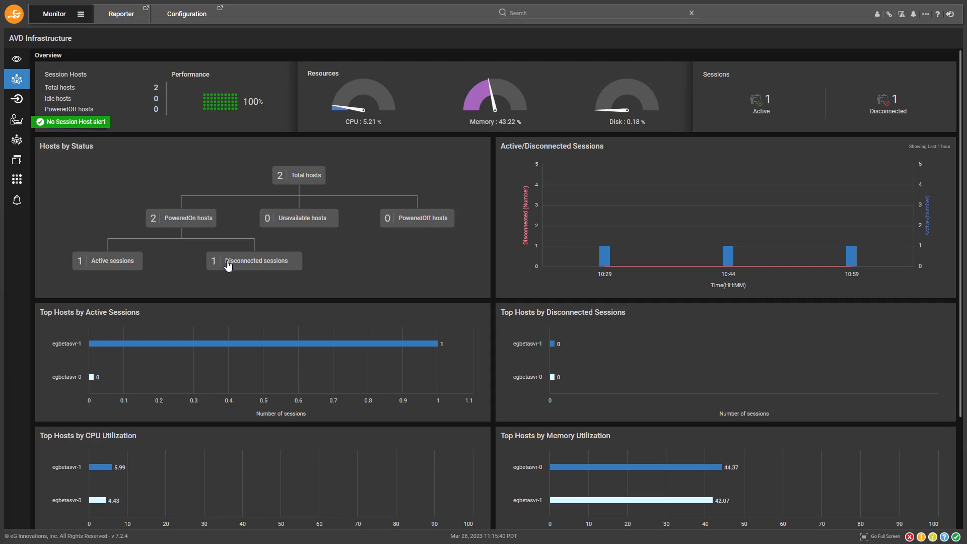
mouse_move(431, 292)
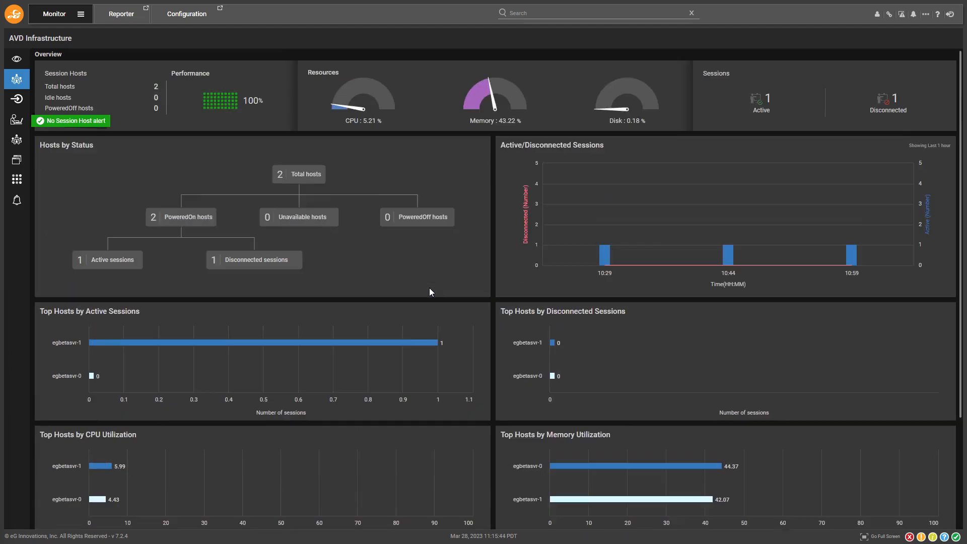
Go to the built-in Reporter section showing the AVD_Demo Zone host pool overview report.
click(119, 13)
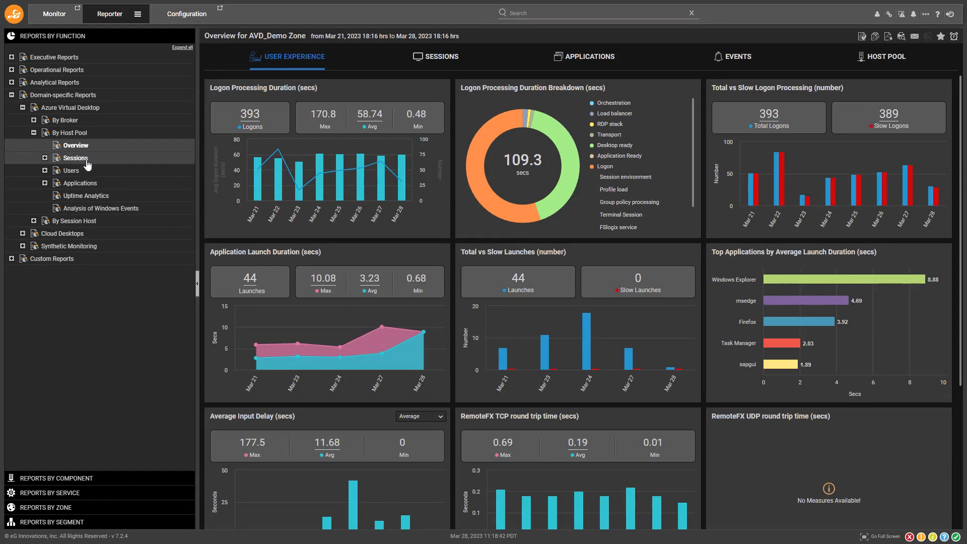
mouse_move(101, 187)
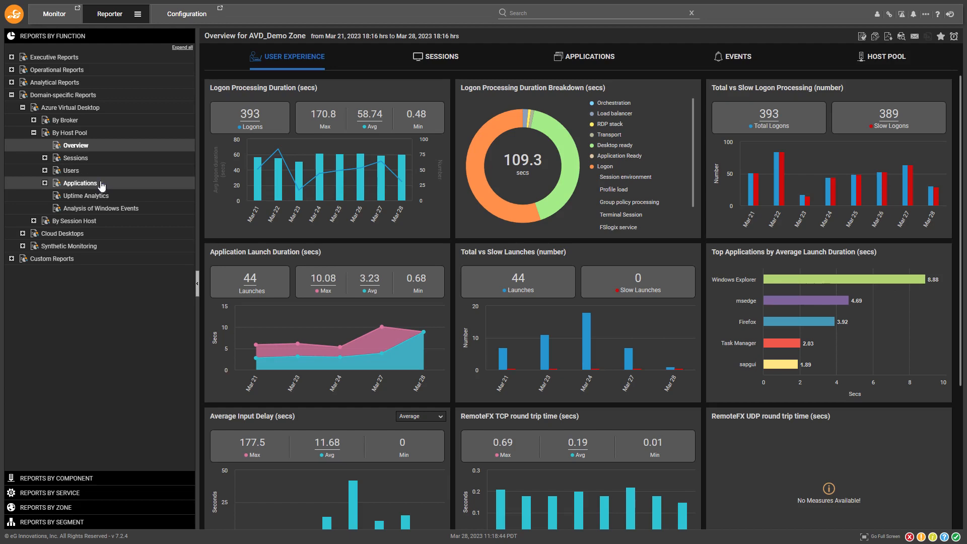
mouse_move(576, 101)
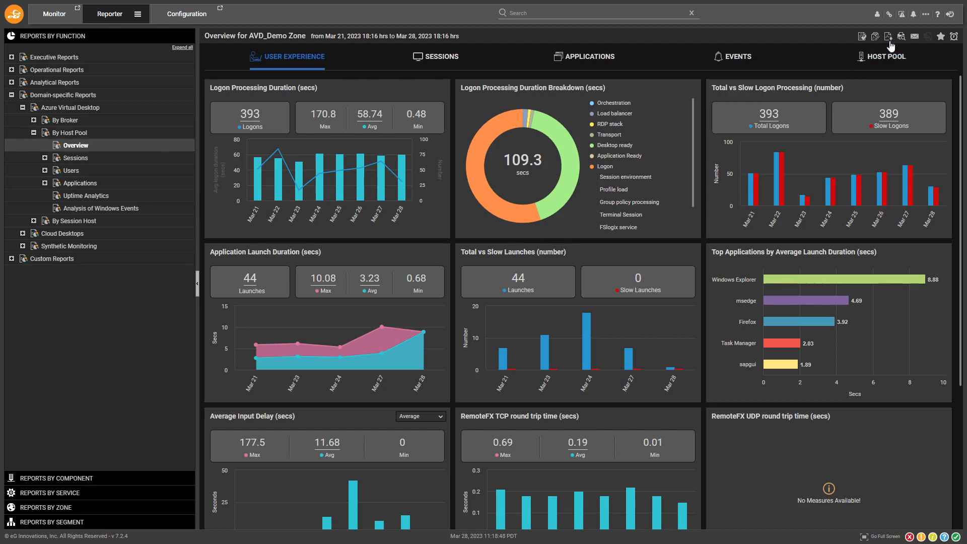
mouse_move(889, 36)
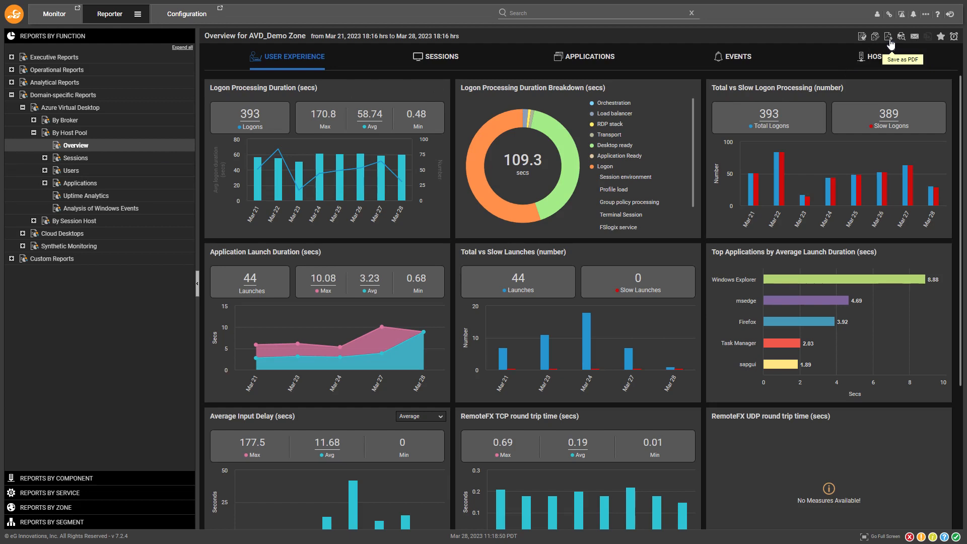
mouse_move(915, 36)
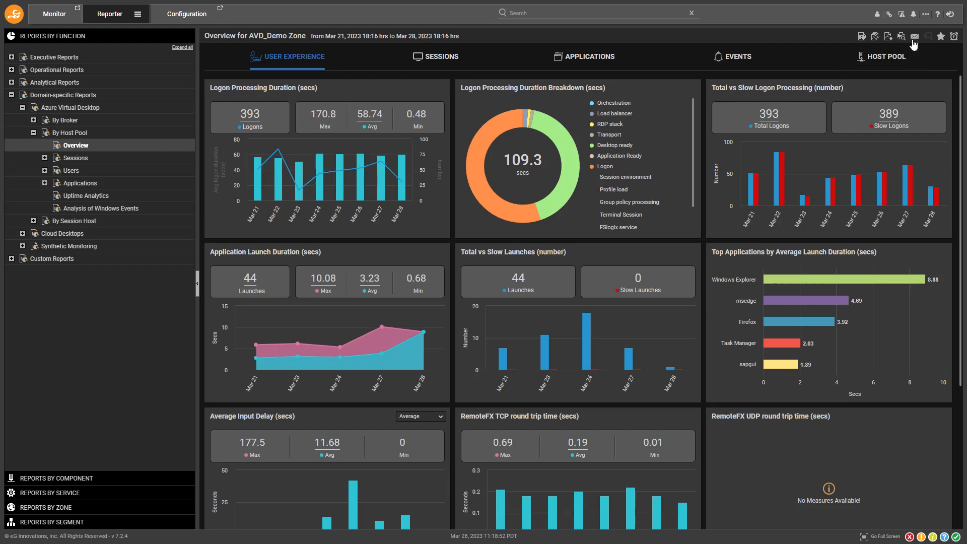
mouse_move(940, 42)
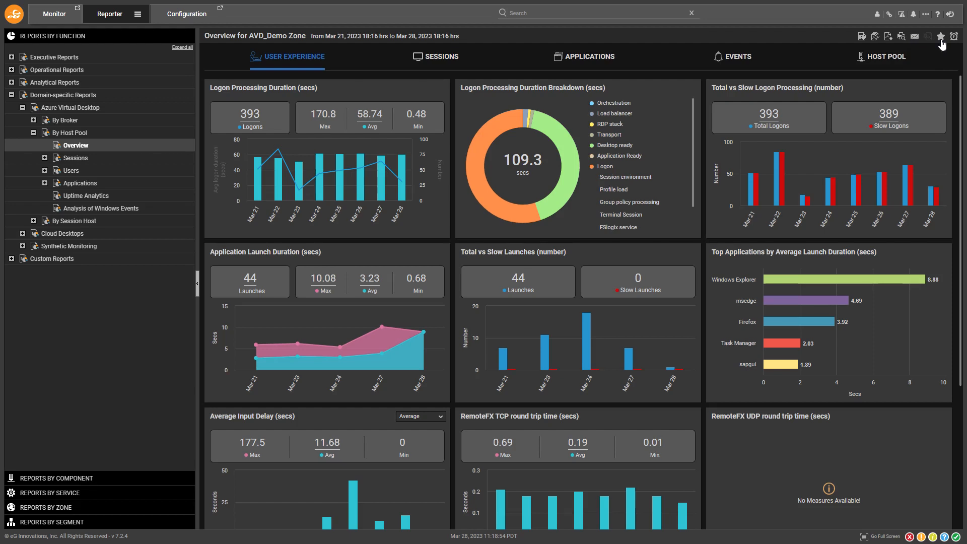
mouse_move(941, 36)
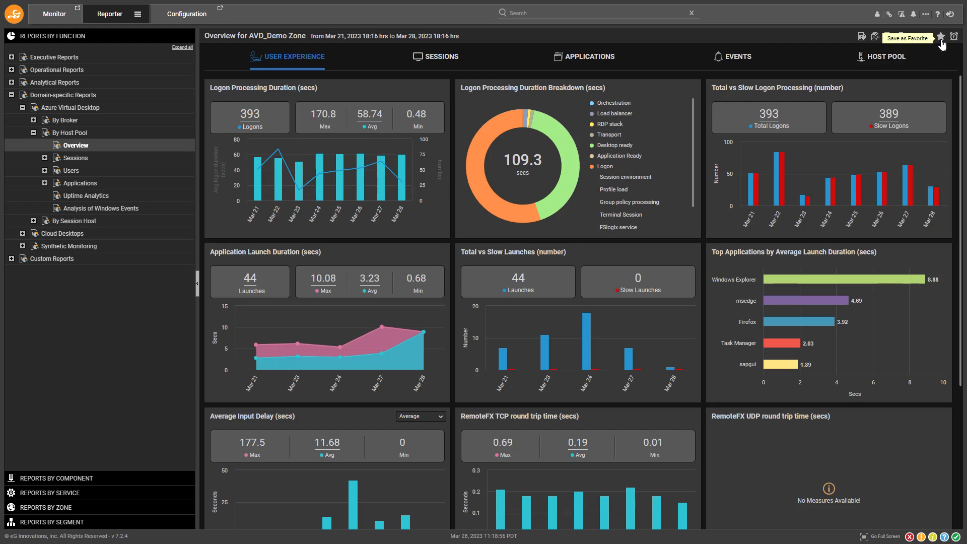
mouse_move(954, 39)
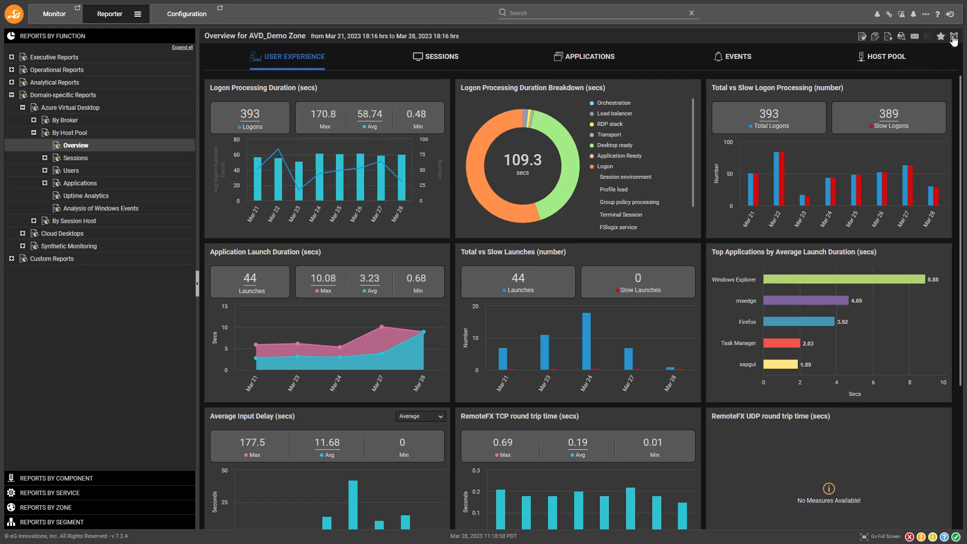
mouse_move(954, 37)
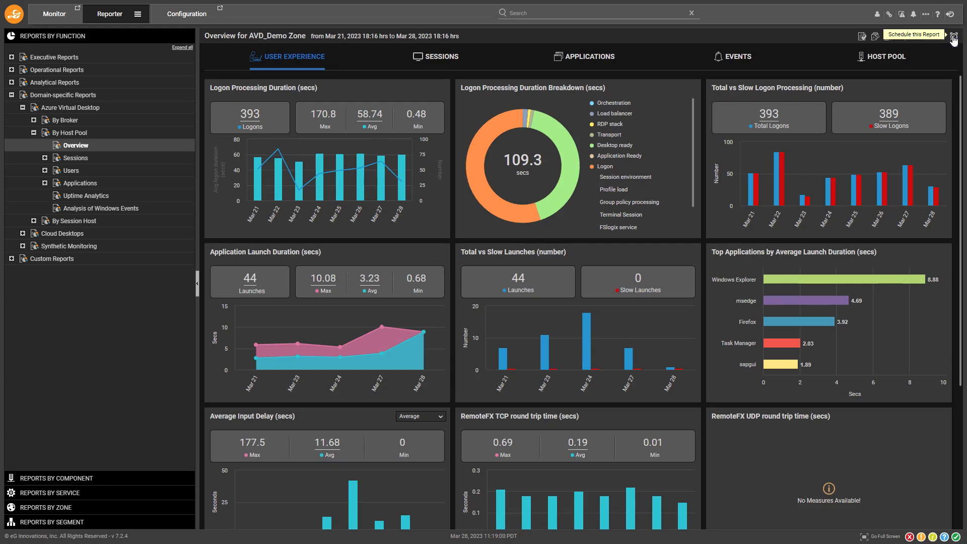